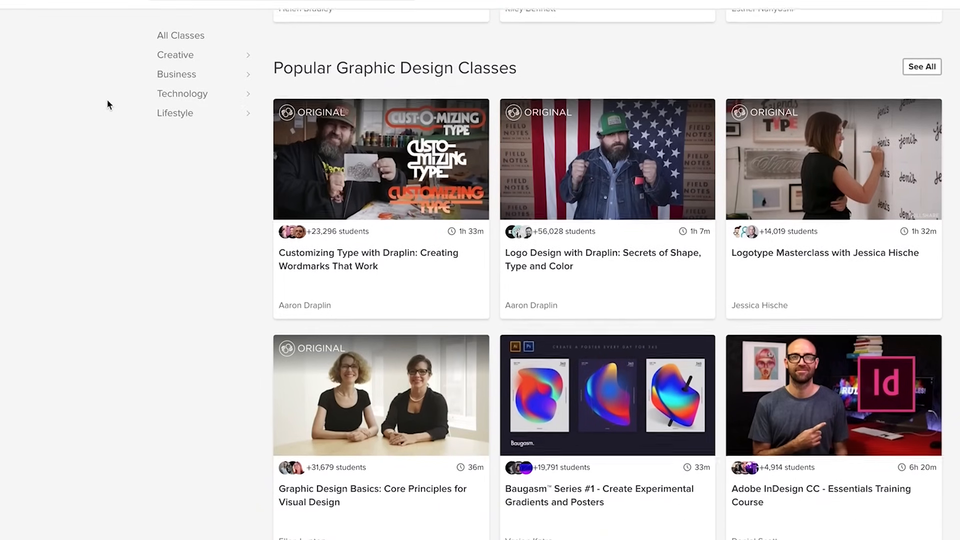
pyautogui.scroll(-3)
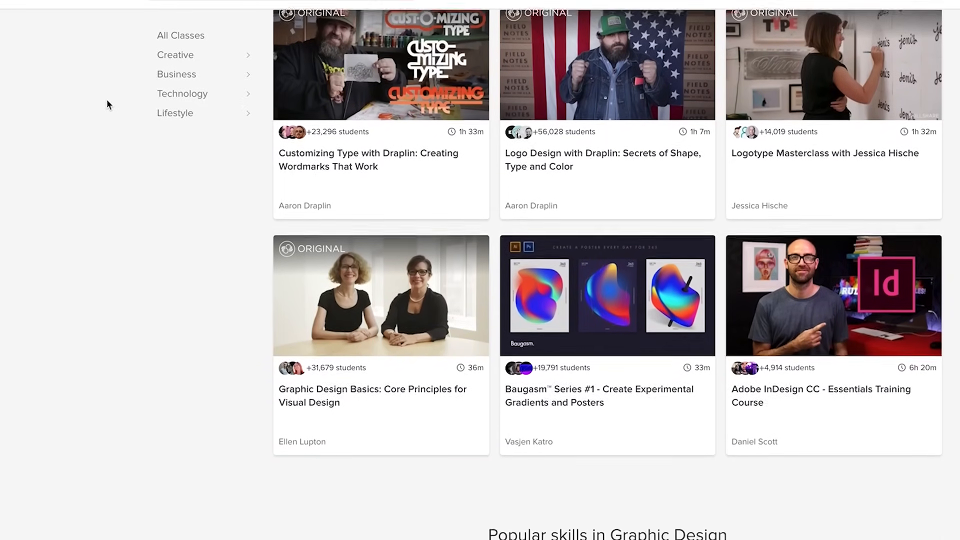
pyautogui.scroll(-3)
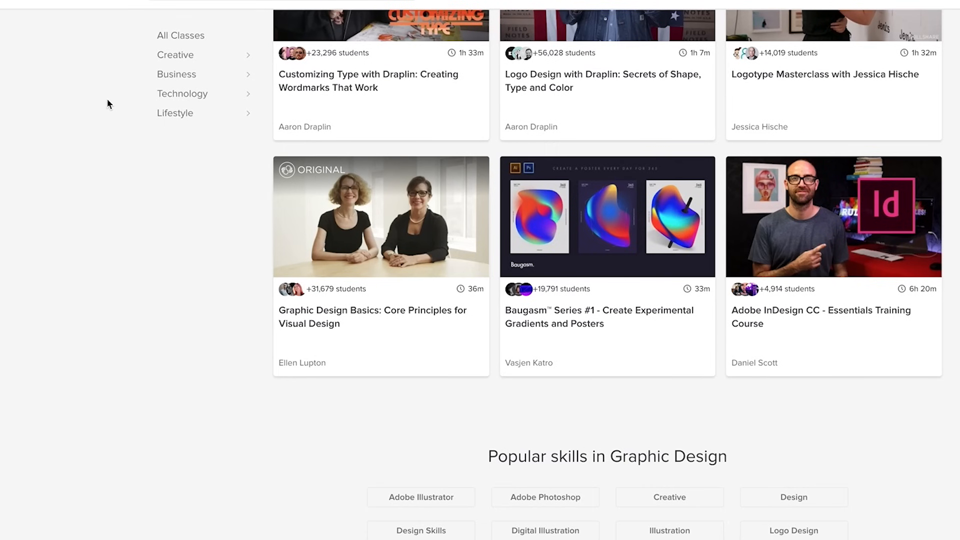